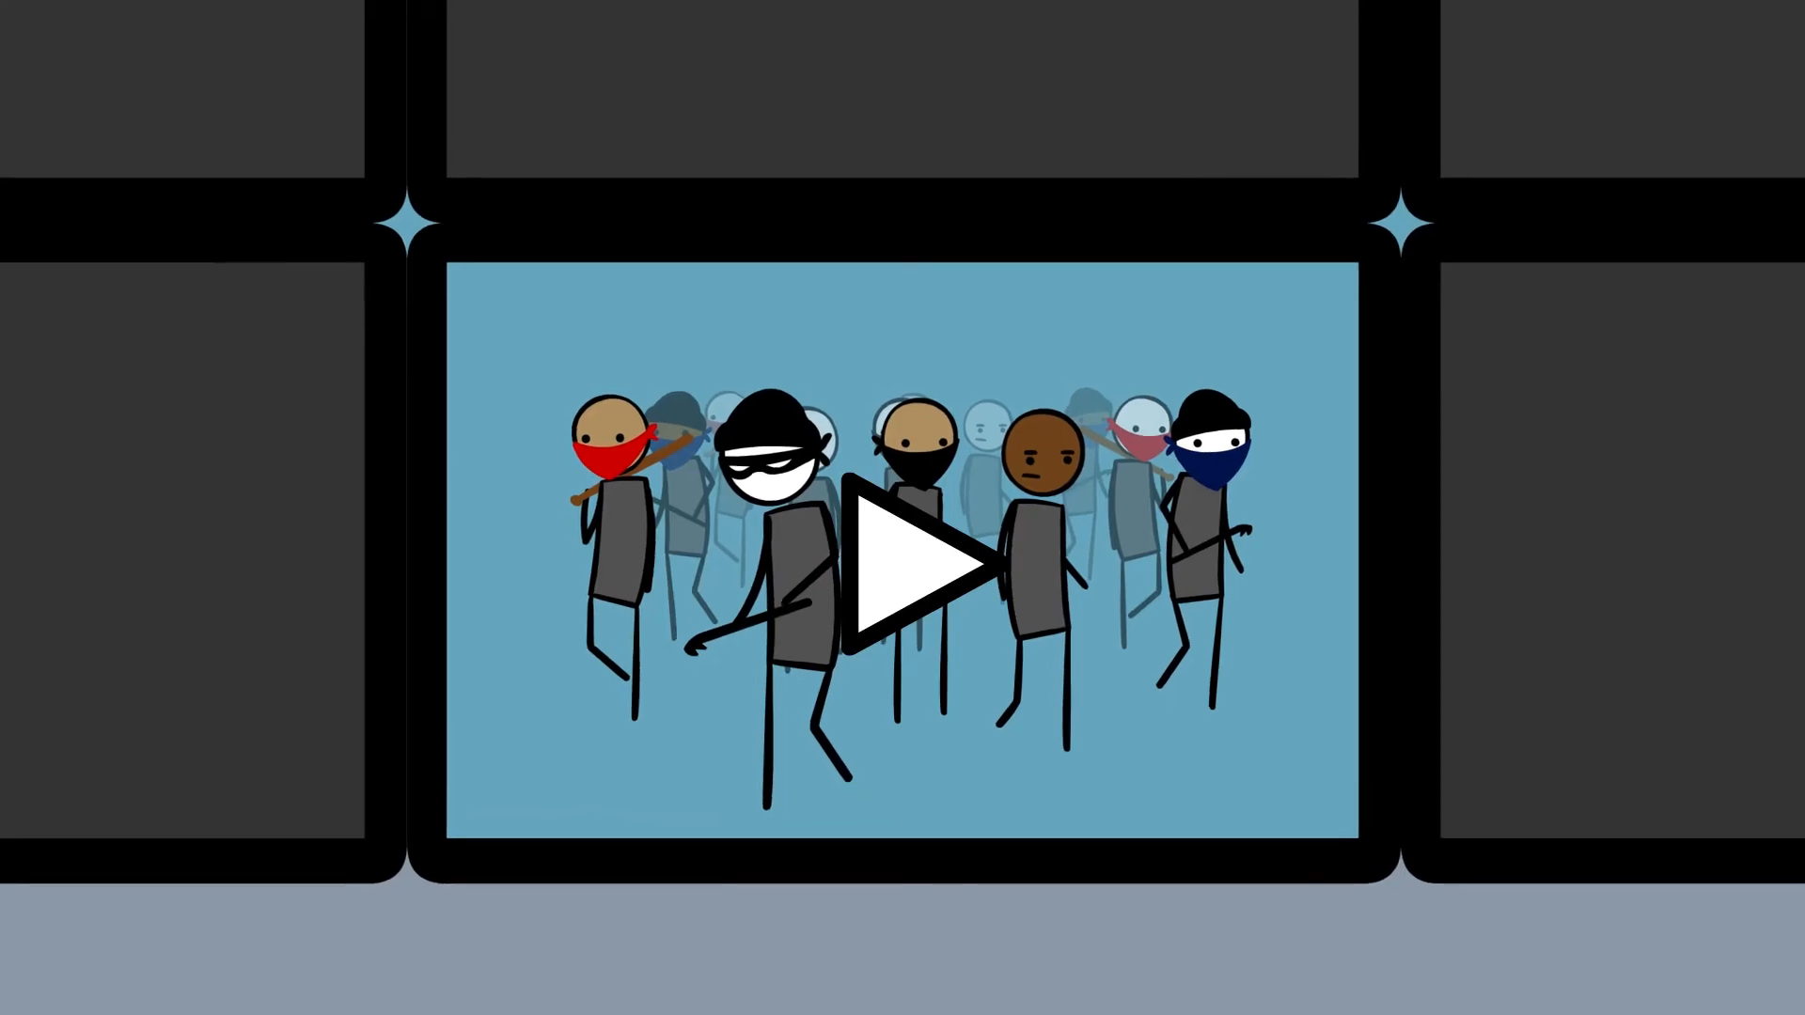
click(922, 558)
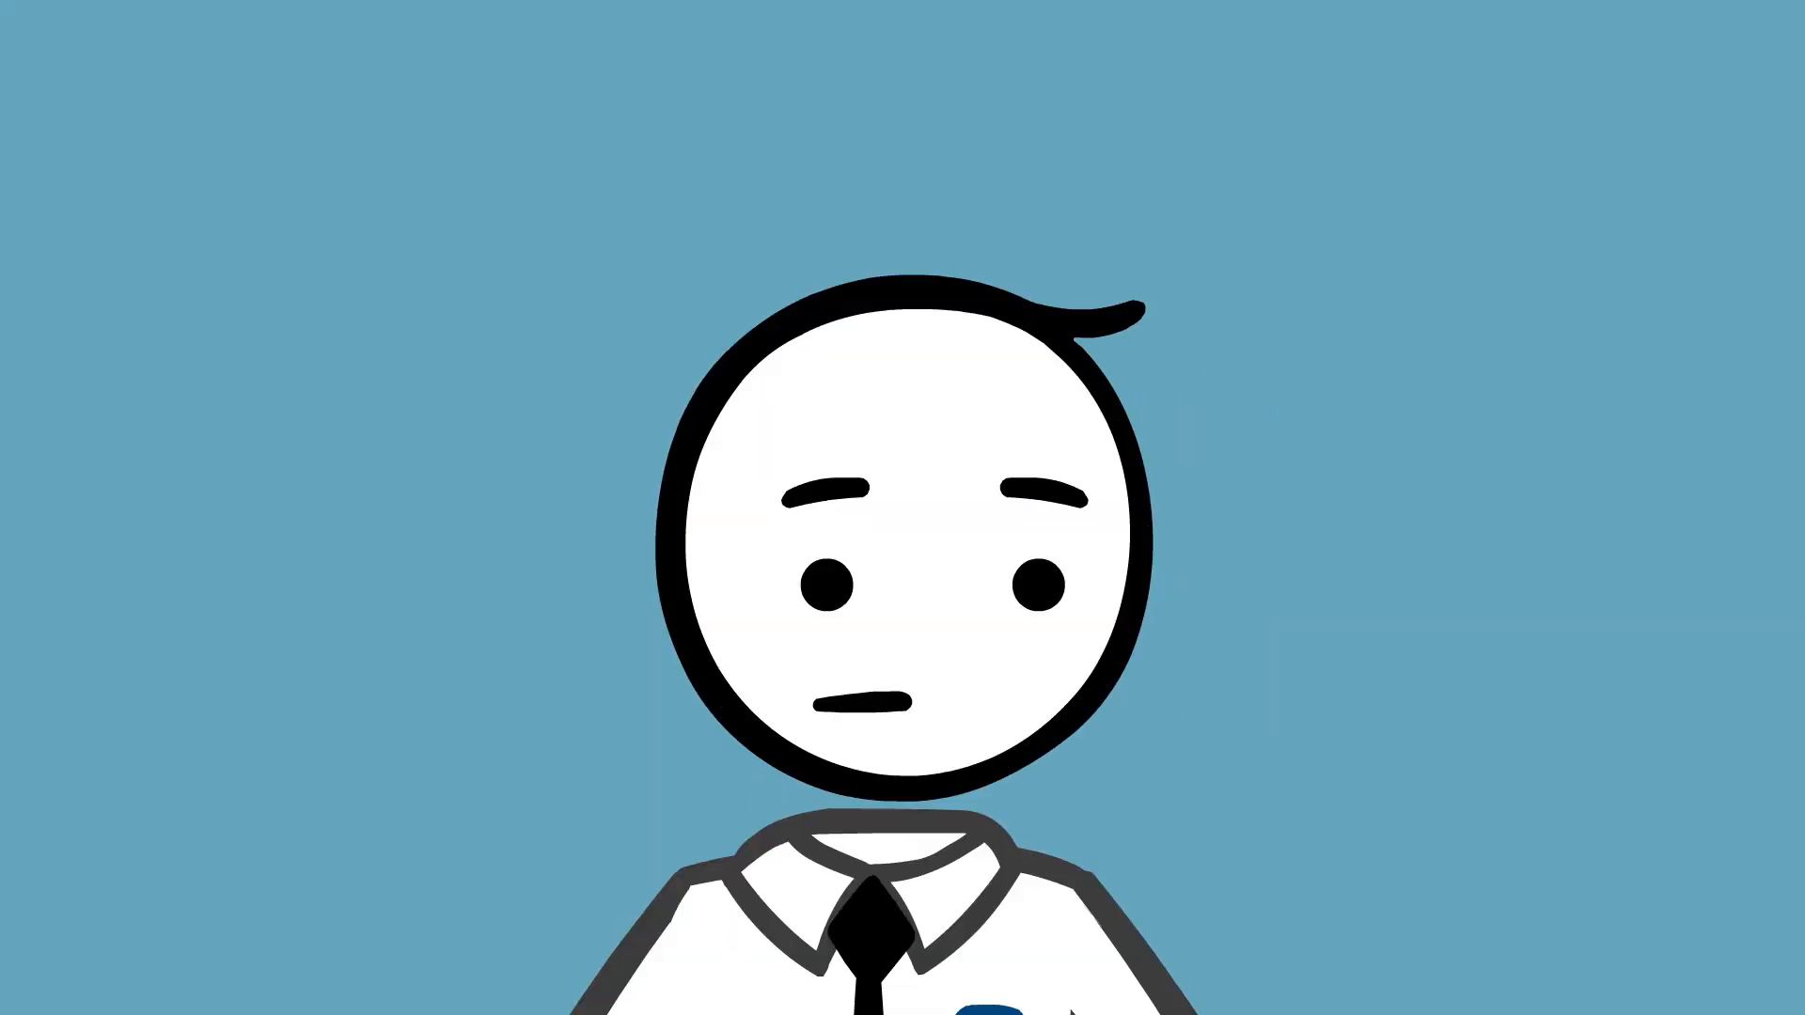